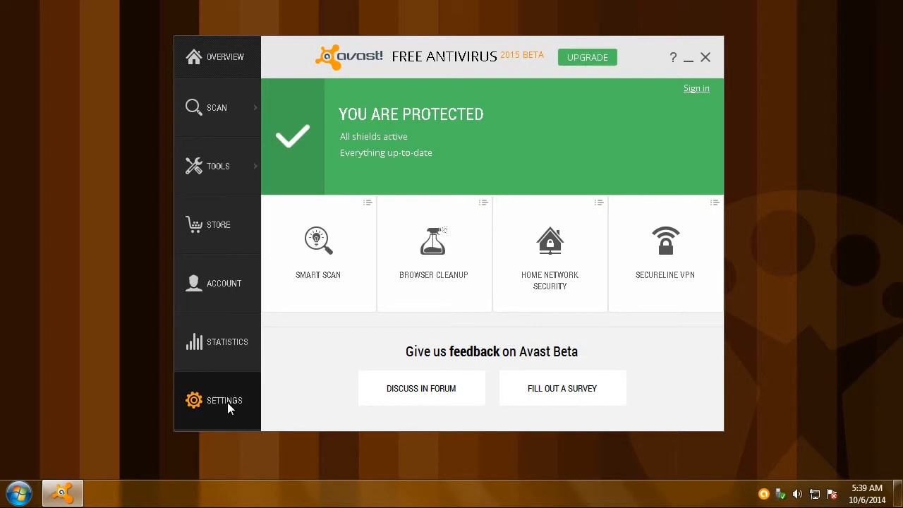
- In General settings, disable community participation, reputation services and DeepScreen, and enable Silent/Gaming Mode
click(224, 400)
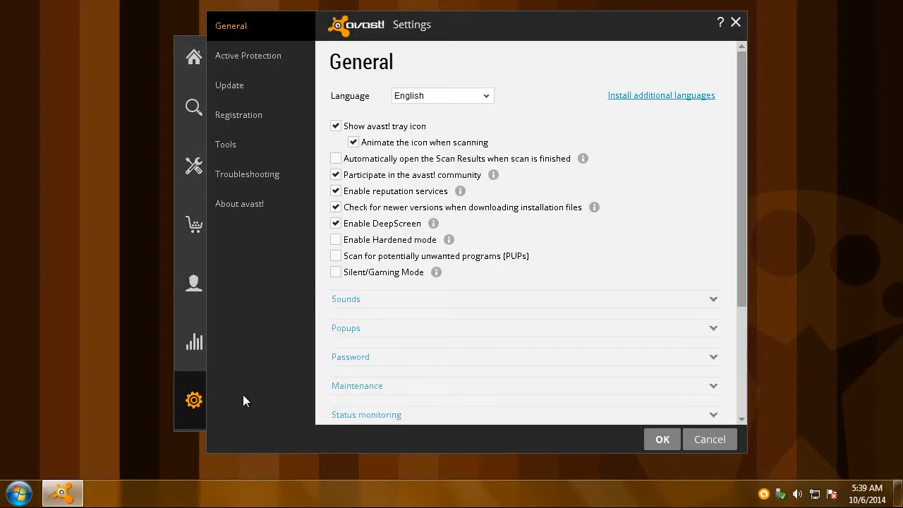
click(336, 175)
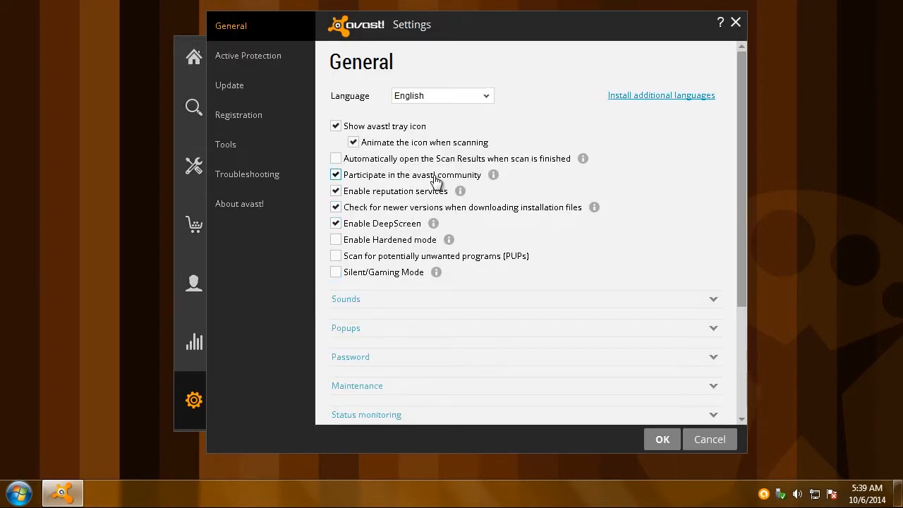
click(336, 175)
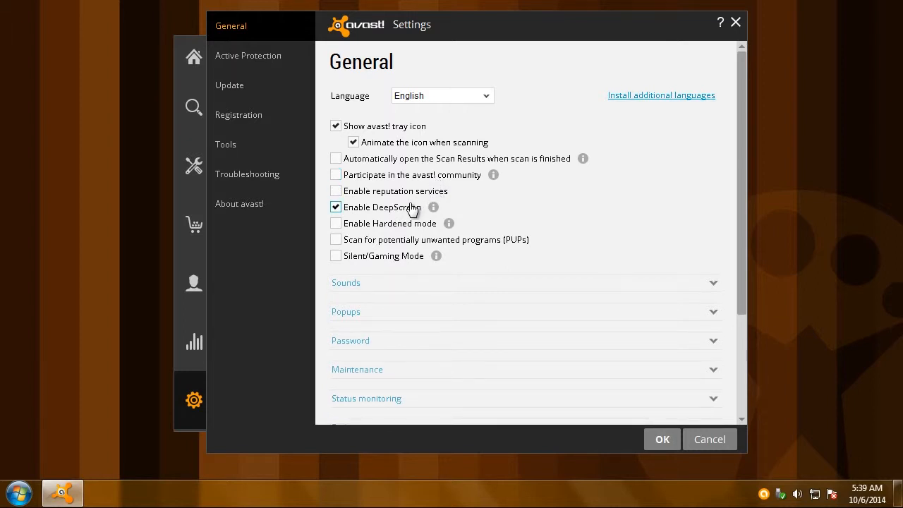
click(336, 206)
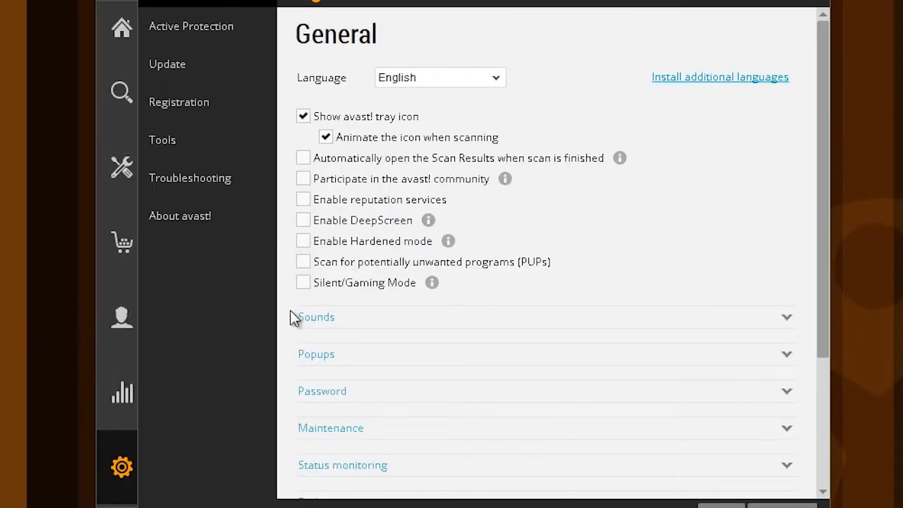
click(302, 282)
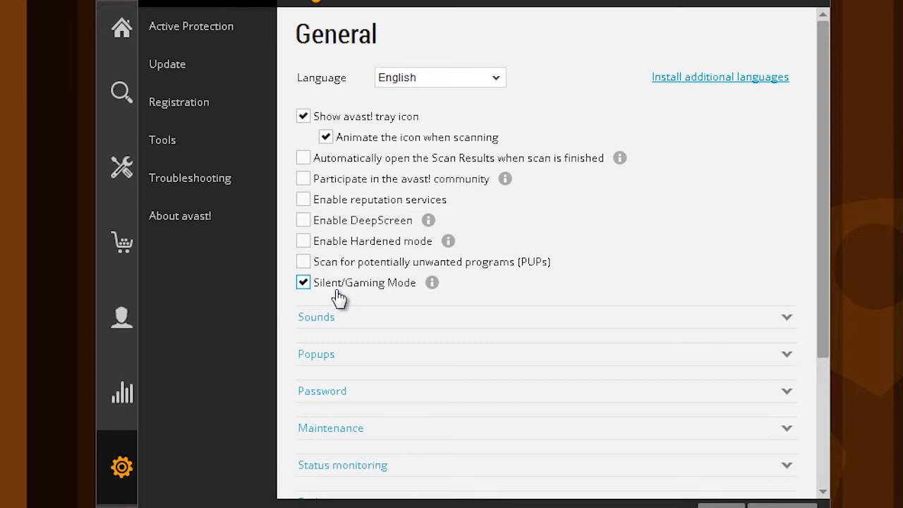
- In the Sounds section, disable Enable avast! sounds
click(316, 317)
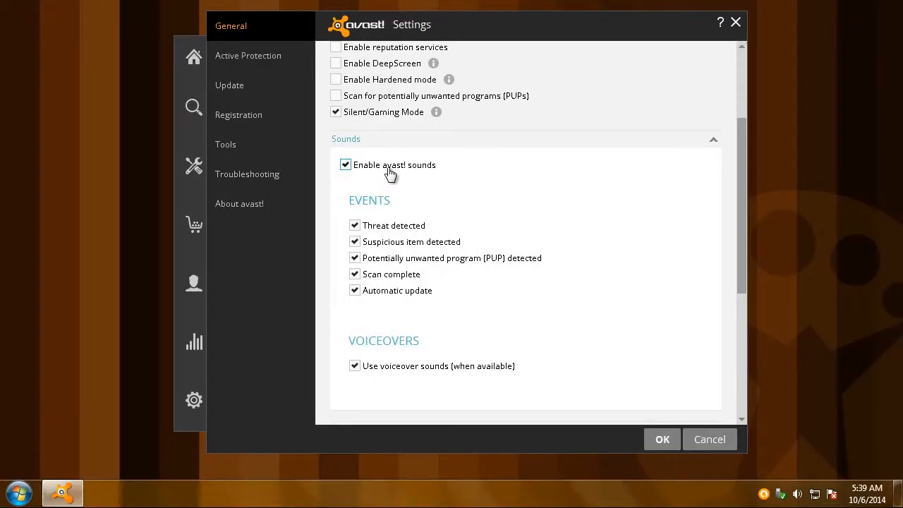
click(346, 164)
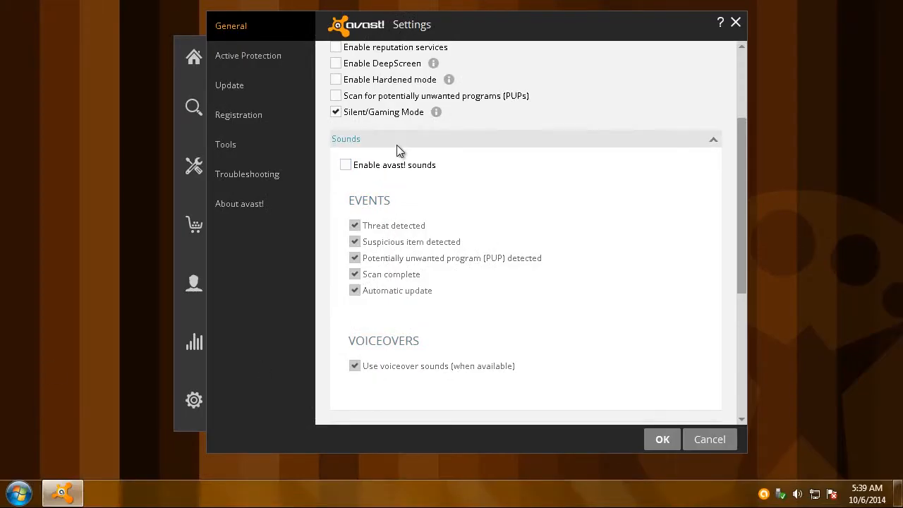
scroll(down, 3)
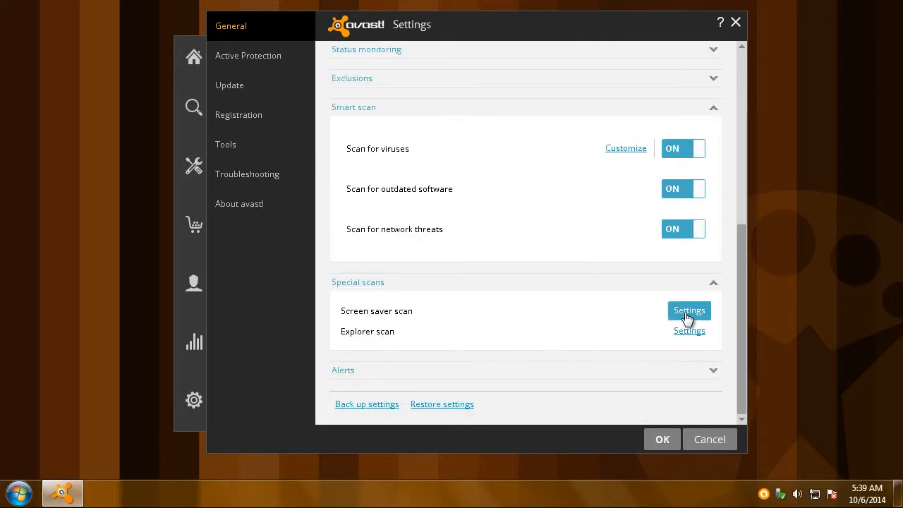
- Set the screen saver scan to not start on battery power and pause in battery mode, then confirm with OK
click(688, 310)
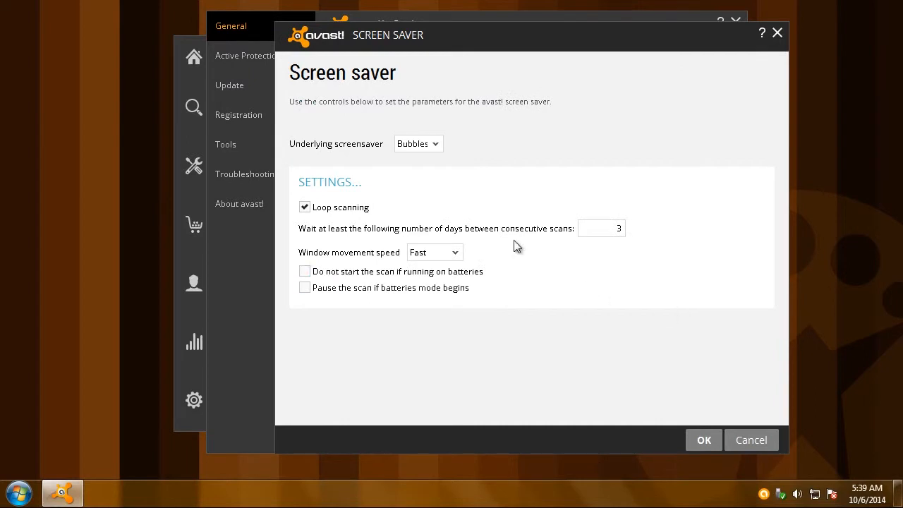
click(304, 271)
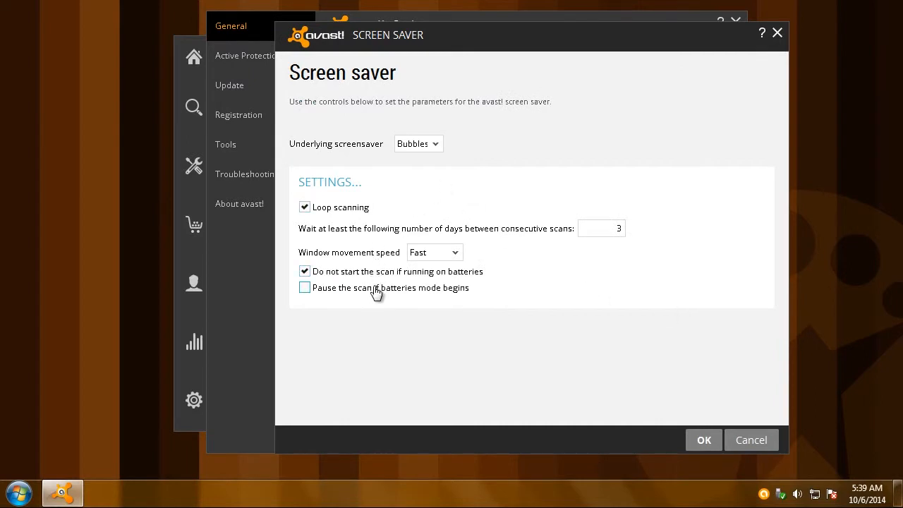
click(305, 288)
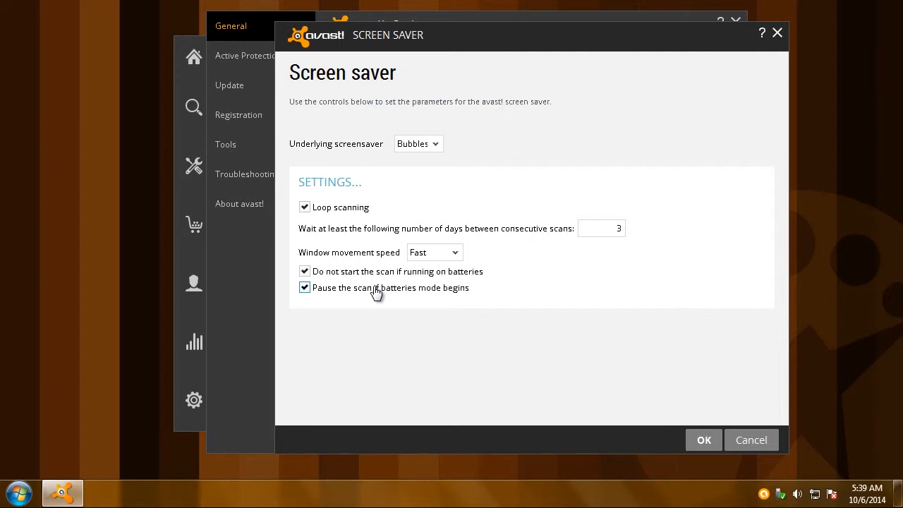
click(304, 287)
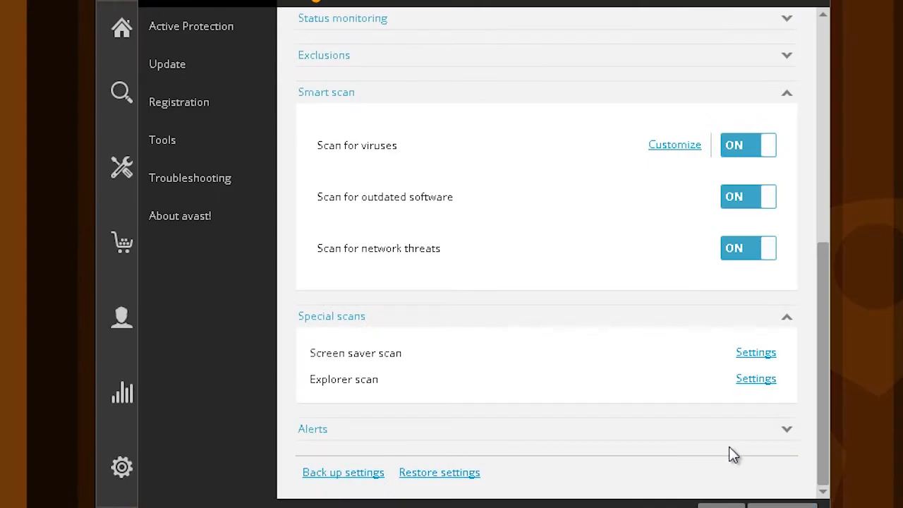
- In File System Shield Actions, set Virus, PUP and Suspicious actions to Ask
click(190, 26)
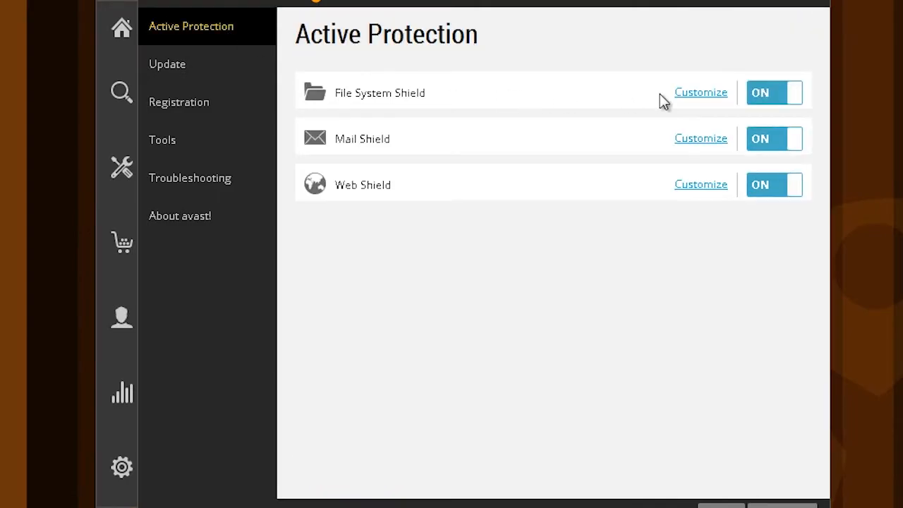
mouse_move(699, 93)
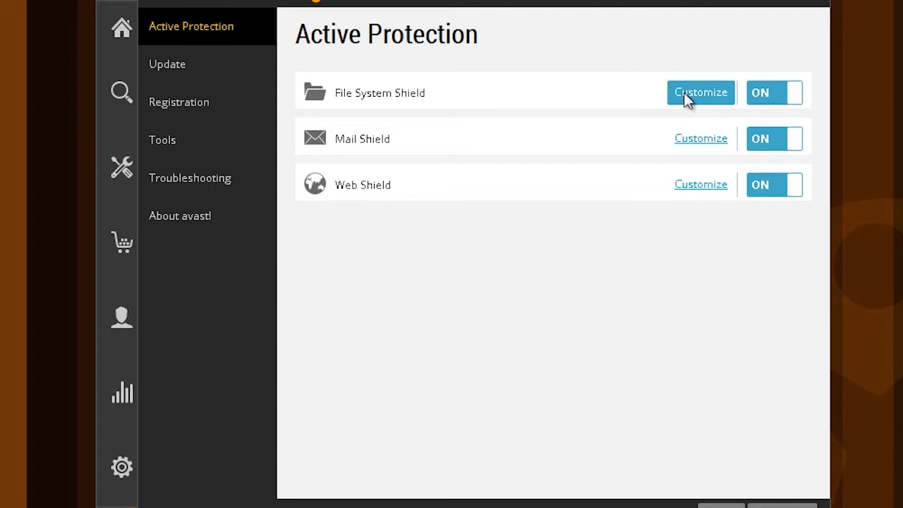
click(700, 93)
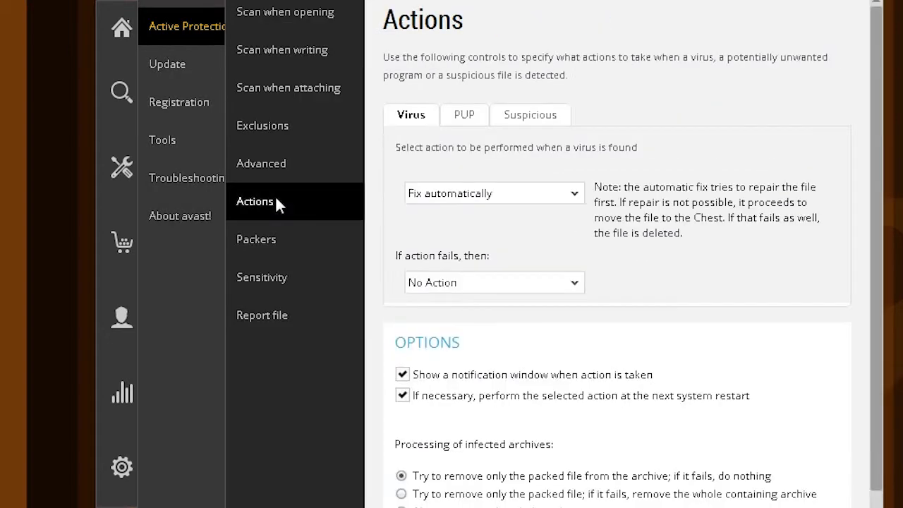
click(494, 192)
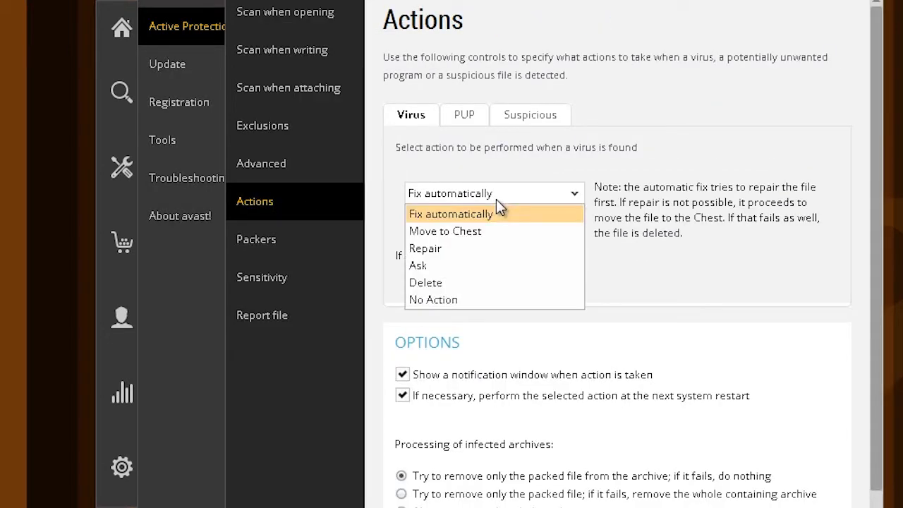
mouse_move(487, 266)
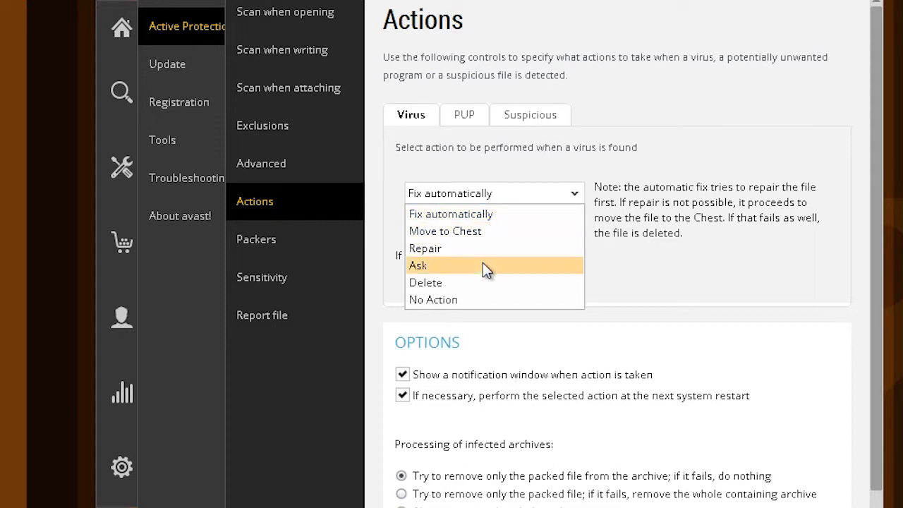
click(418, 265)
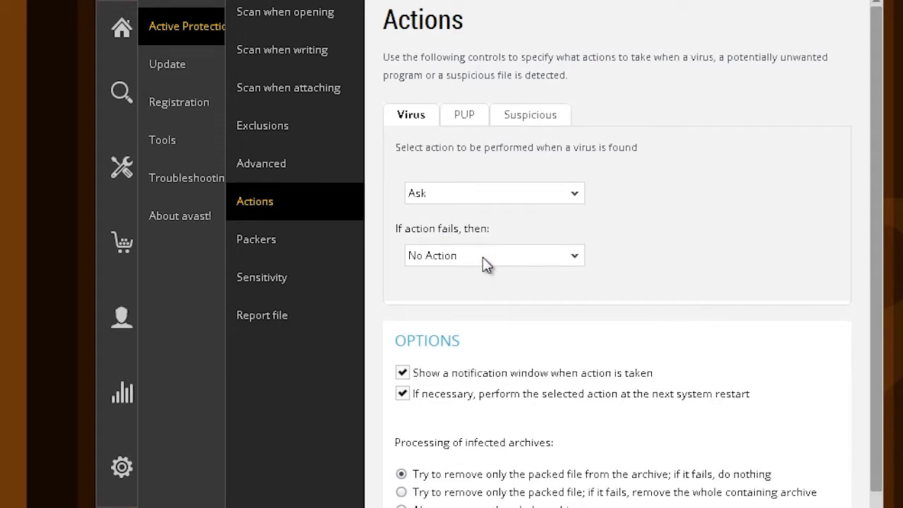
click(463, 114)
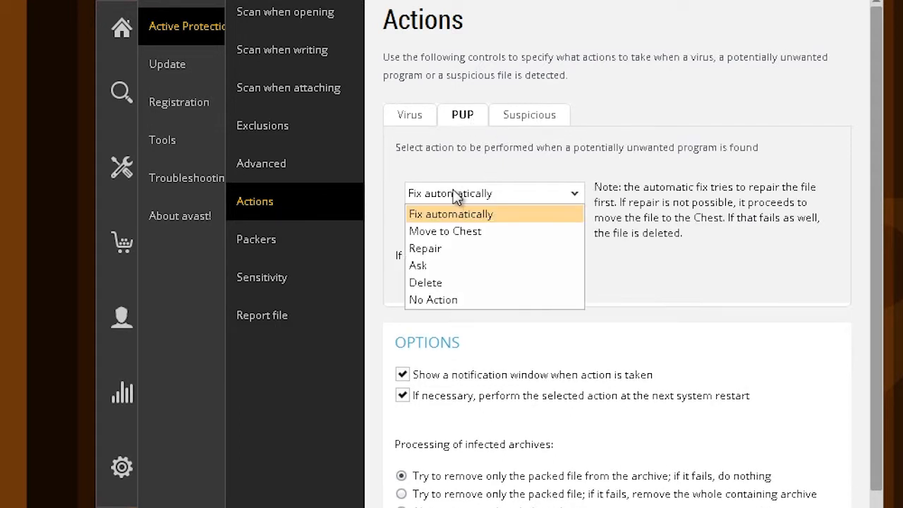
click(418, 265)
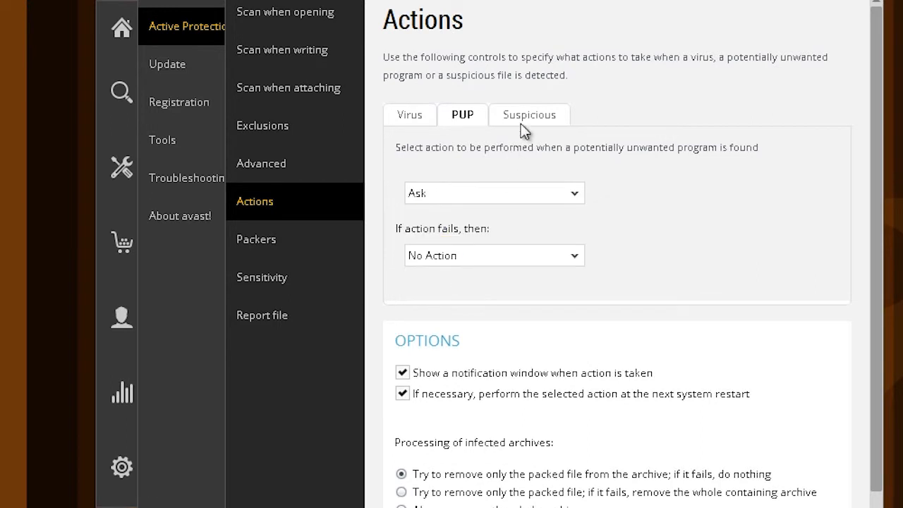
click(529, 114)
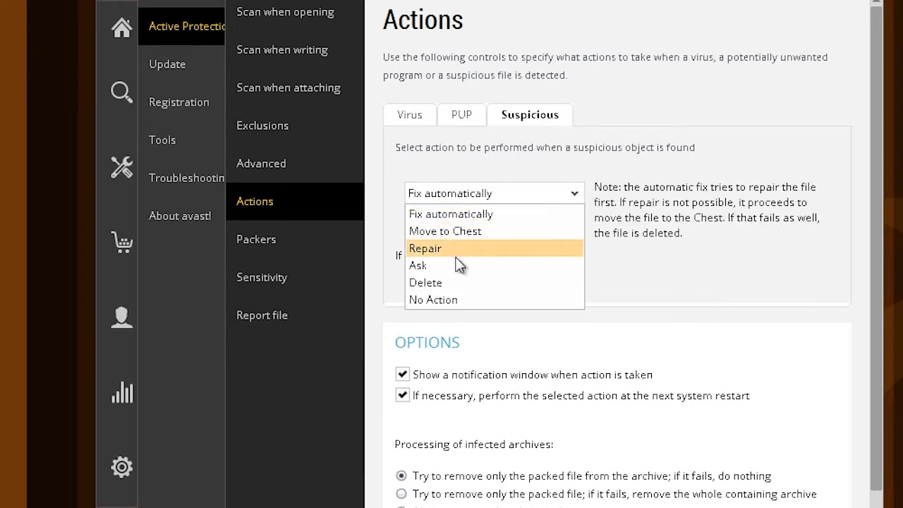
click(417, 265)
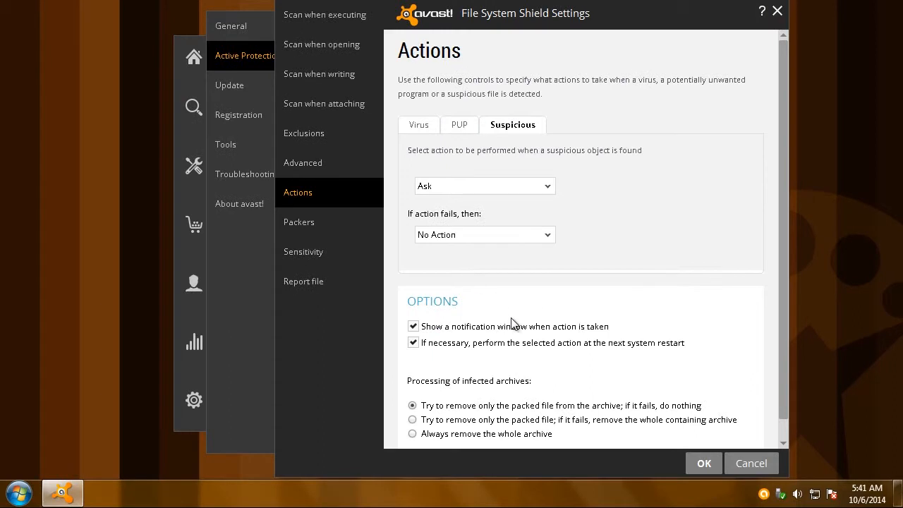
- Review the Sensitivity page and confirm the File System Shield settings with OK
click(302, 251)
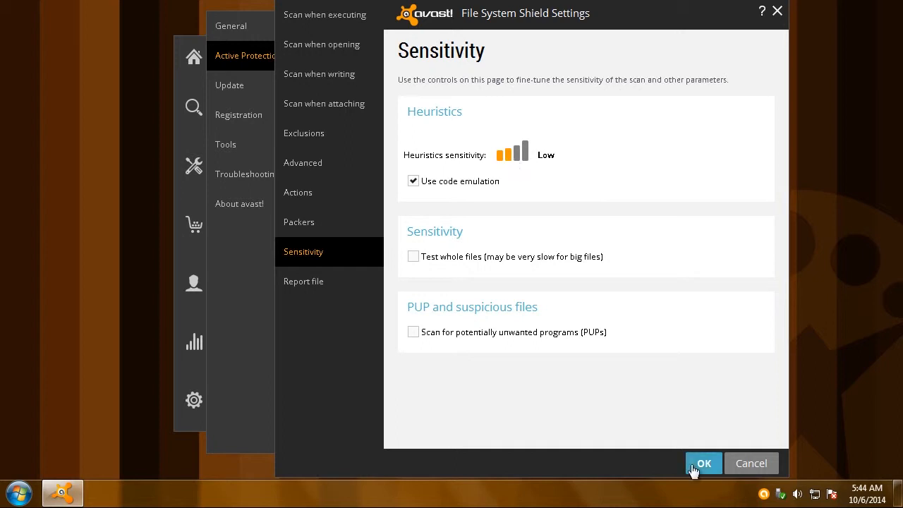
click(703, 463)
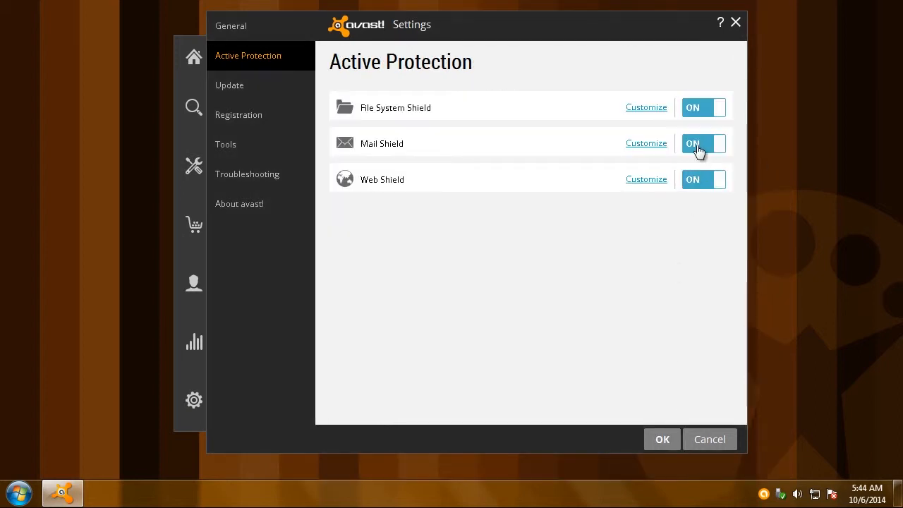
- Stop the Mail Shield permanently and show the Troubleshooting options
click(693, 144)
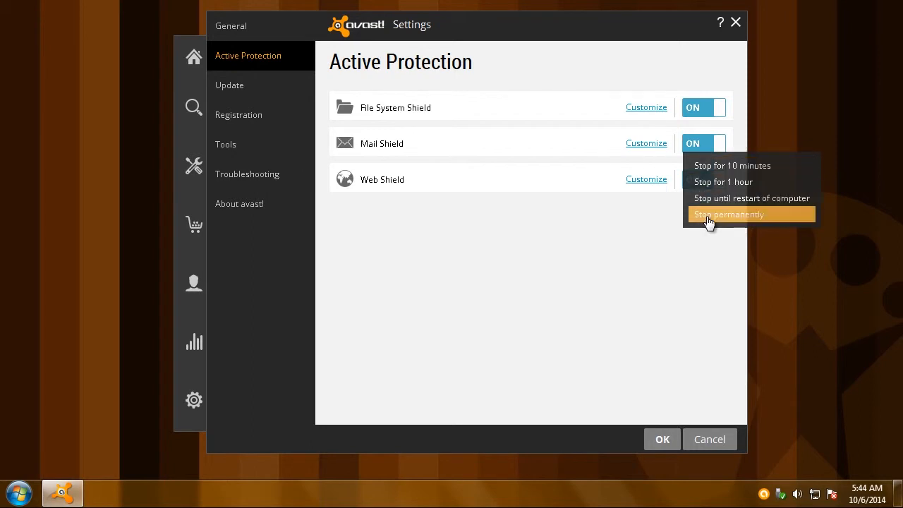
click(728, 215)
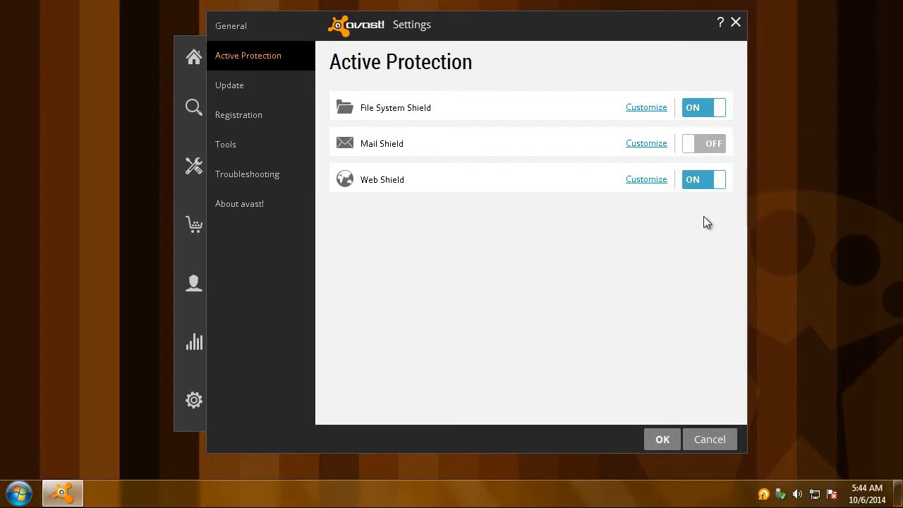
click(247, 174)
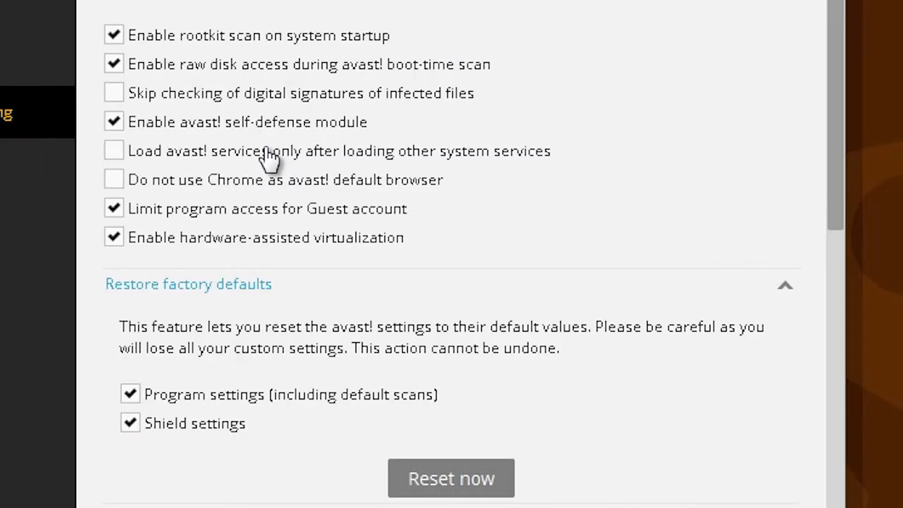
- Enable delayed loading of avast! services and 'Do not use Chrome as avast! default browser'
click(113, 150)
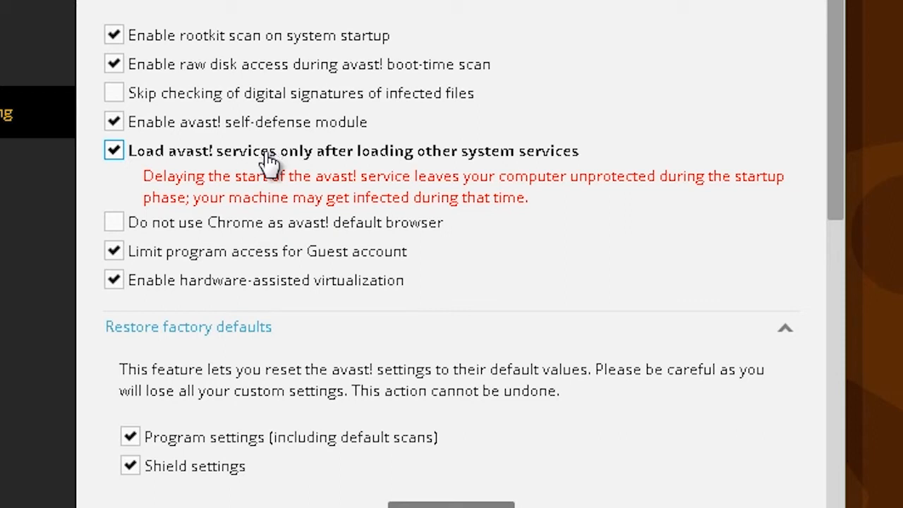
click(113, 223)
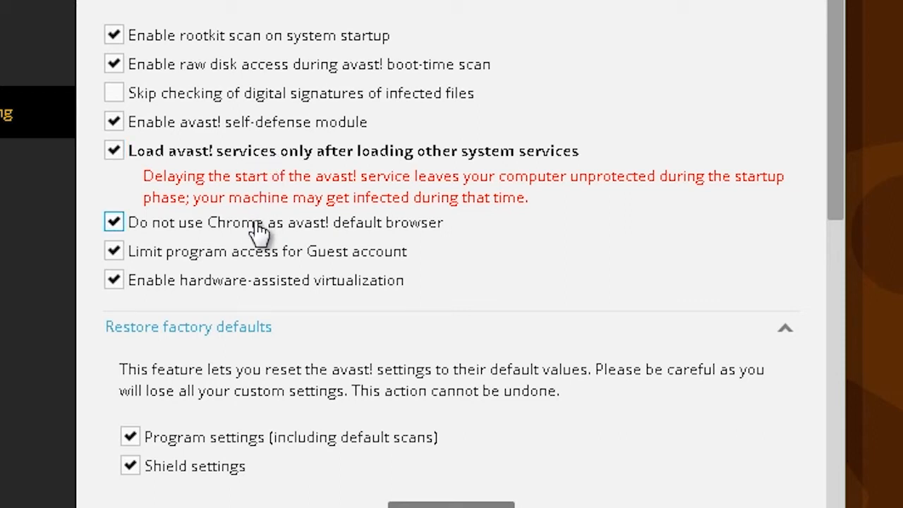
mouse_move(228, 243)
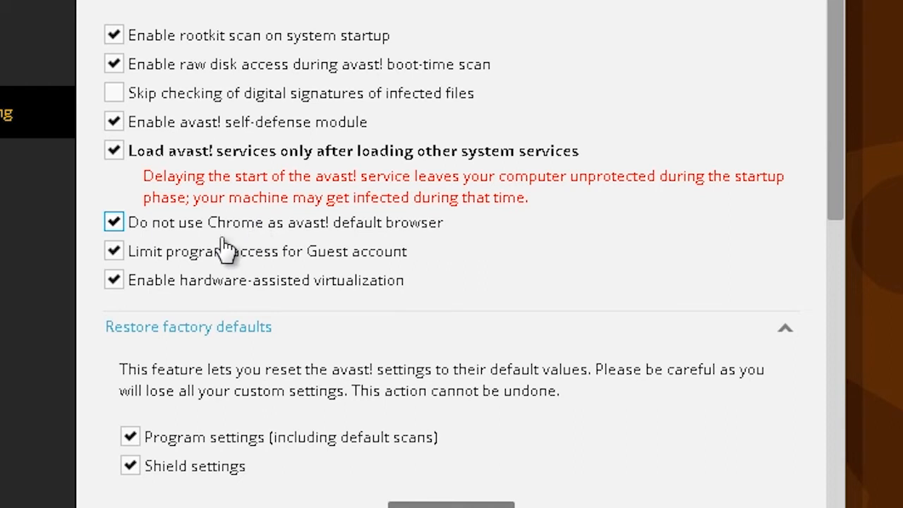